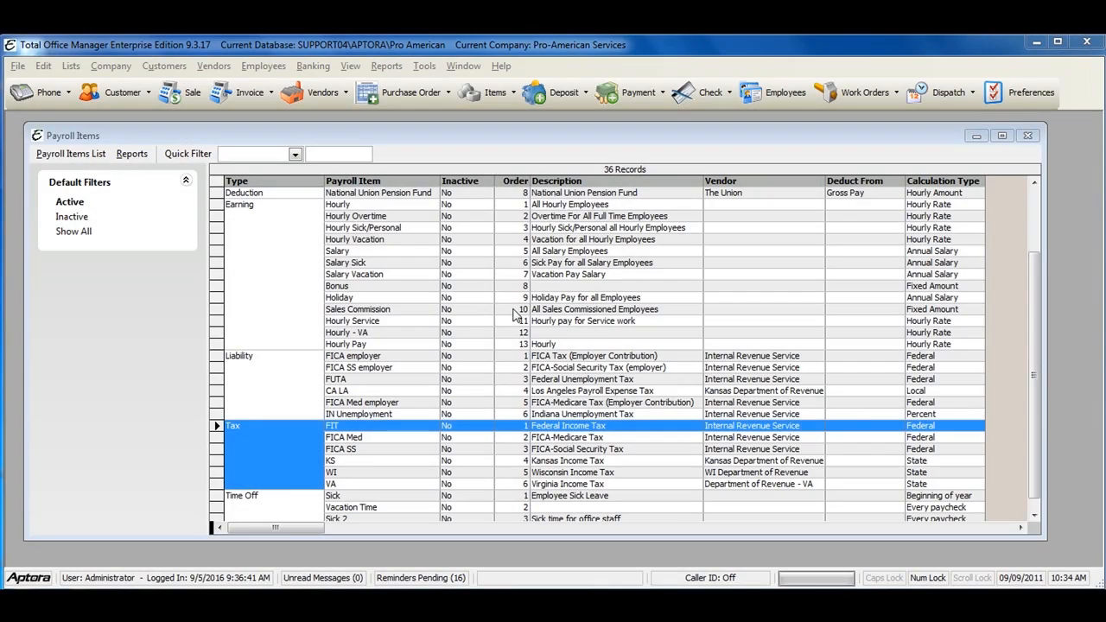
pyautogui.moveTo(423, 179)
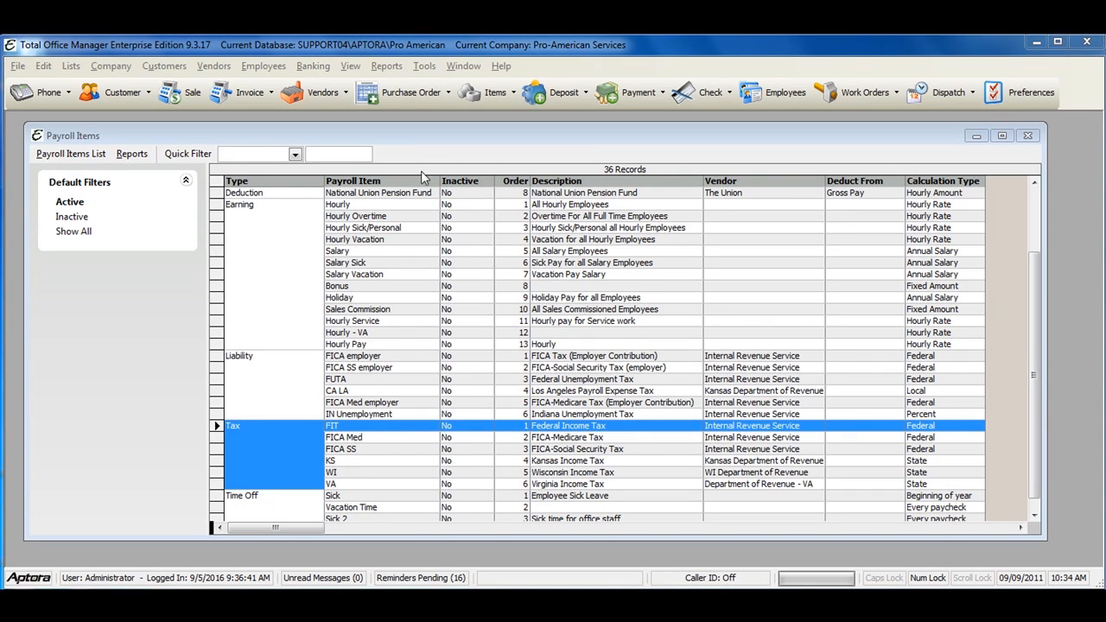
# Step: Open the Payroll Items list from the Employees menu
pyautogui.click(263, 66)
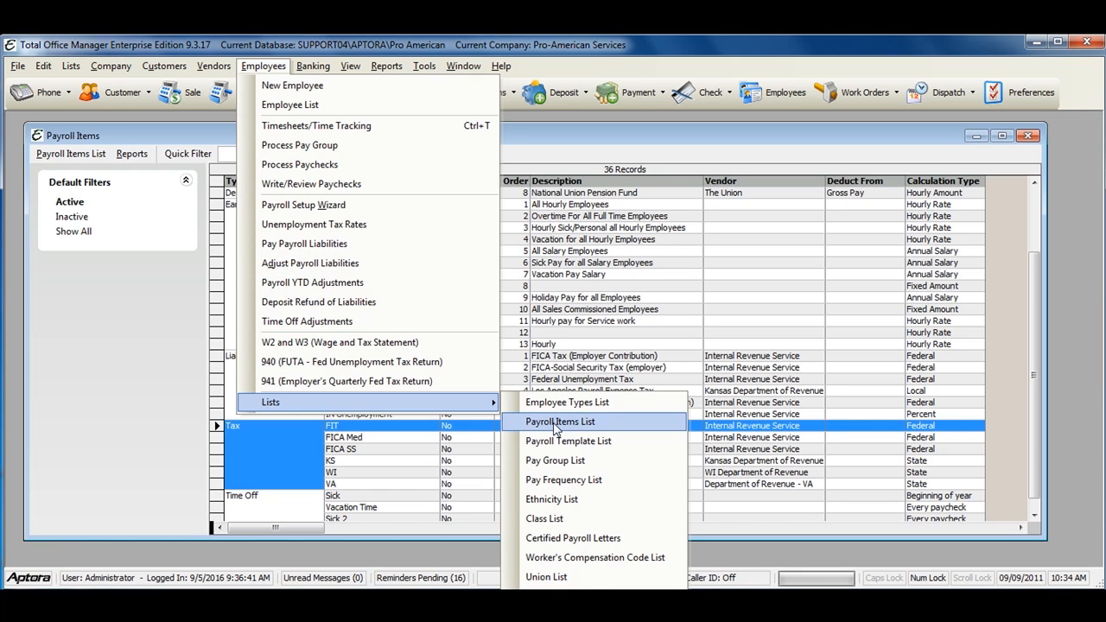
pyautogui.click(560, 421)
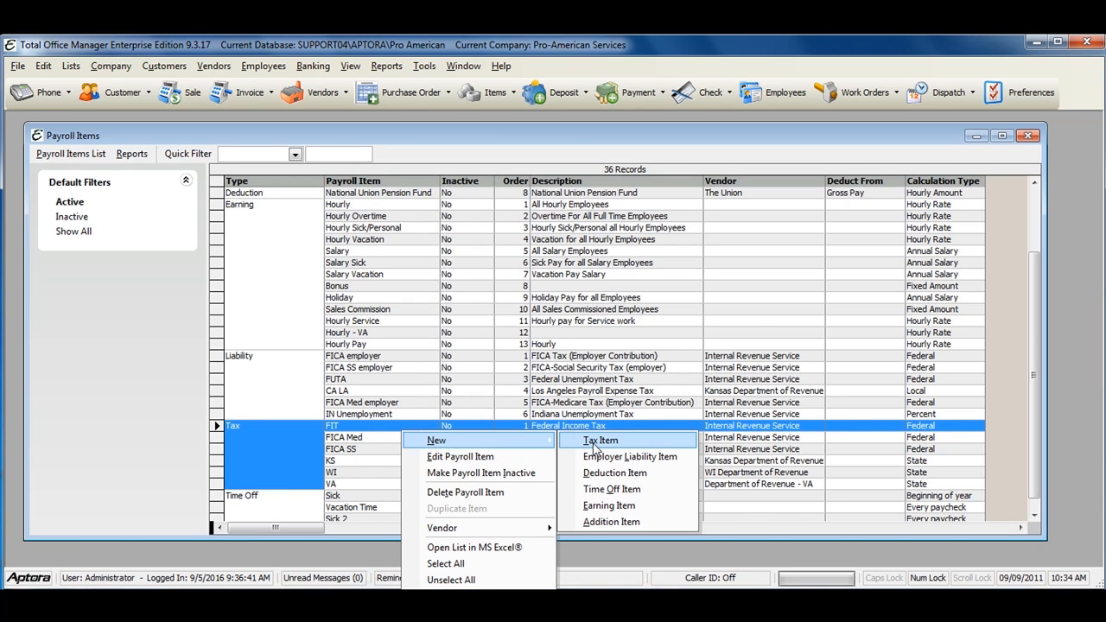
# Step: Create a new tax item and set its tax calculation type to State
pyautogui.click(599, 441)
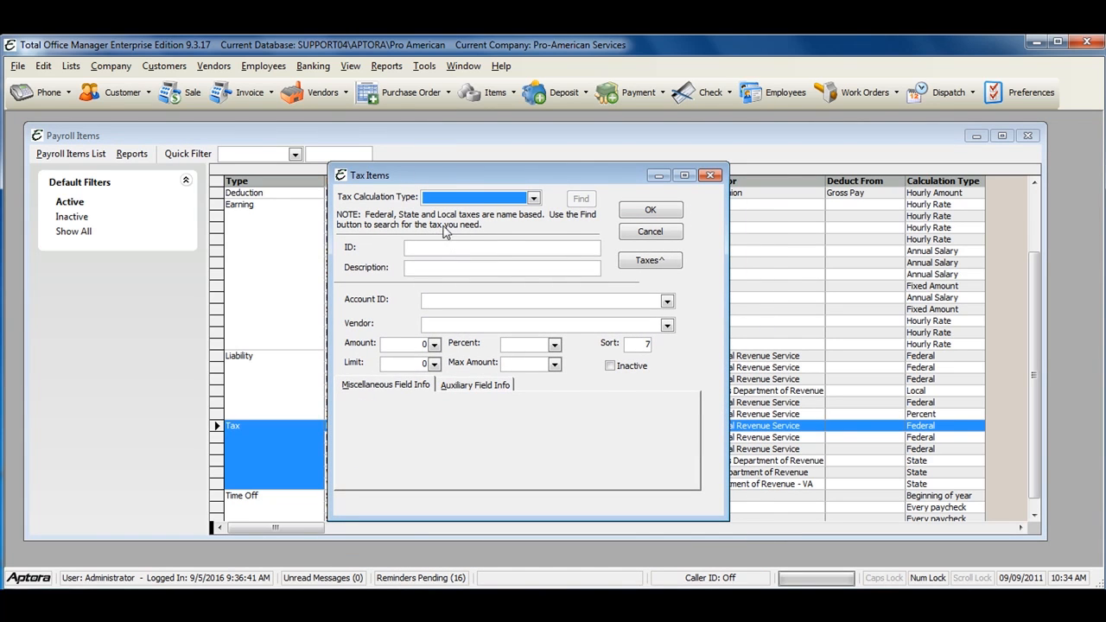
pyautogui.click(533, 197)
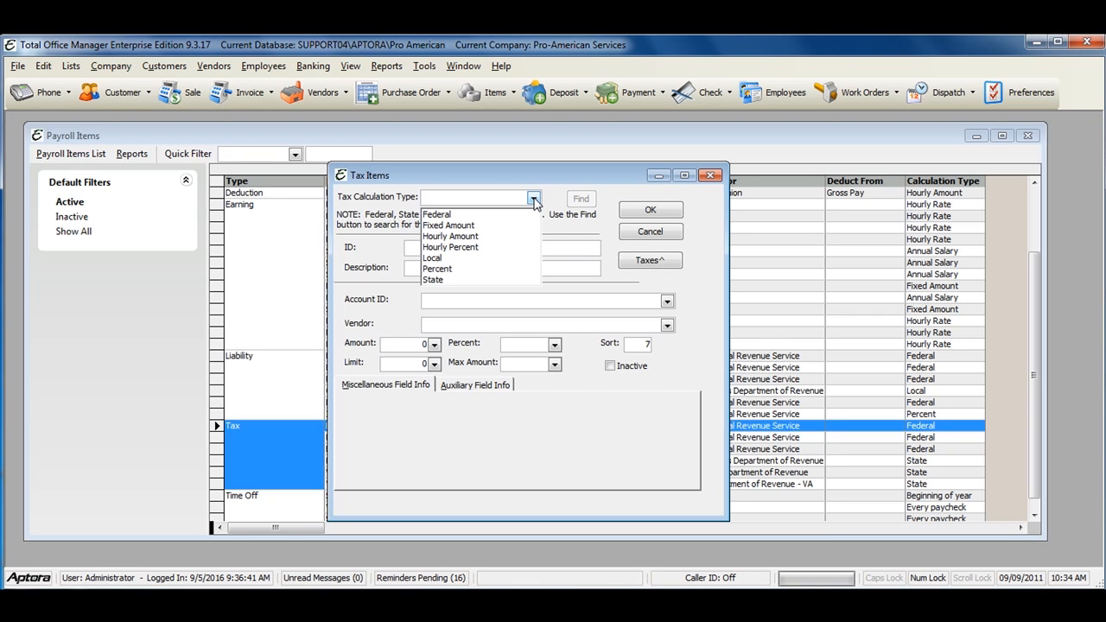
pyautogui.moveTo(480, 214)
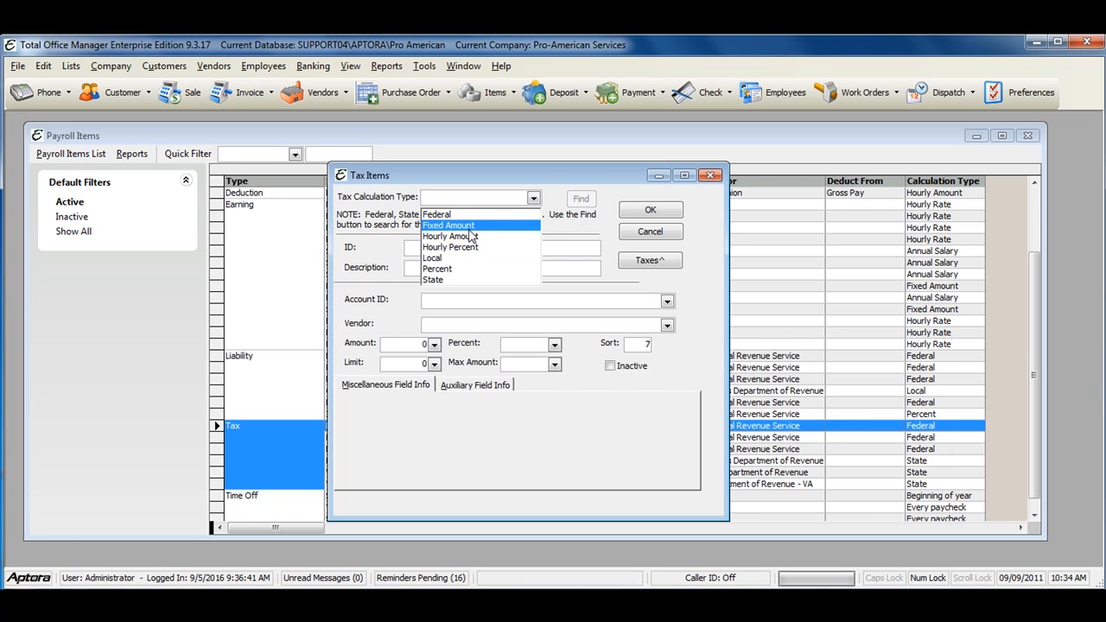
pyautogui.moveTo(479, 236)
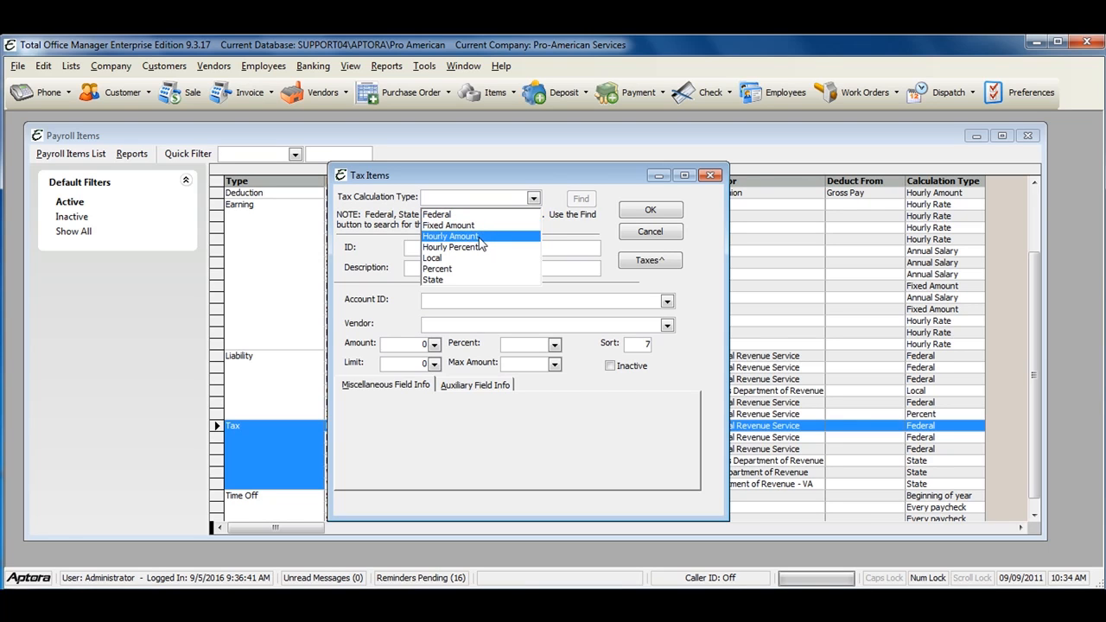
pyautogui.moveTo(471, 247)
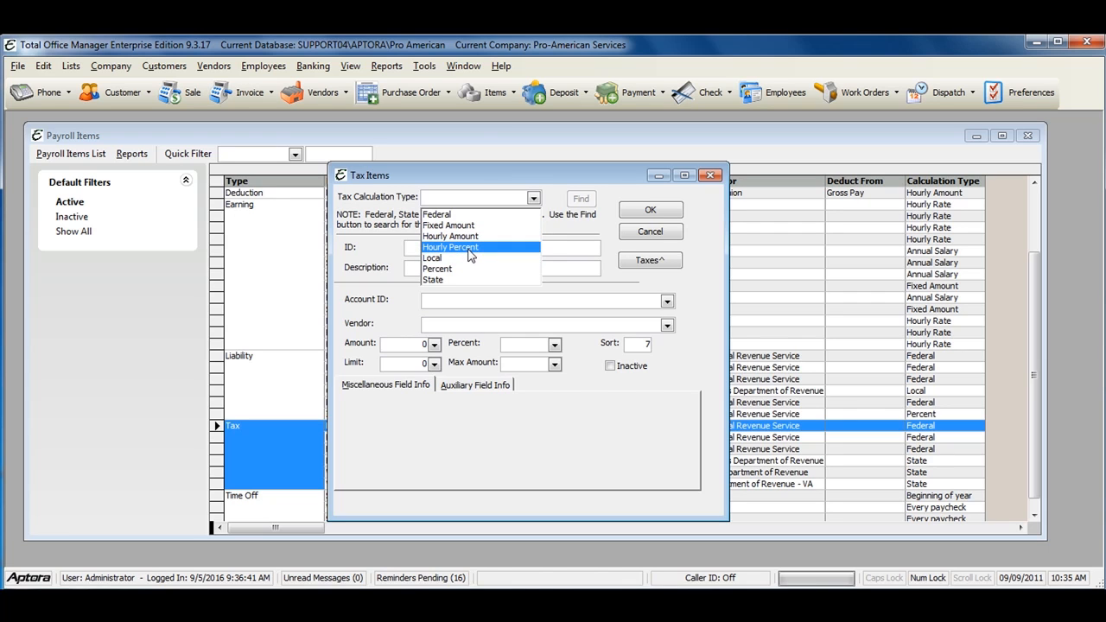
pyautogui.moveTo(458, 257)
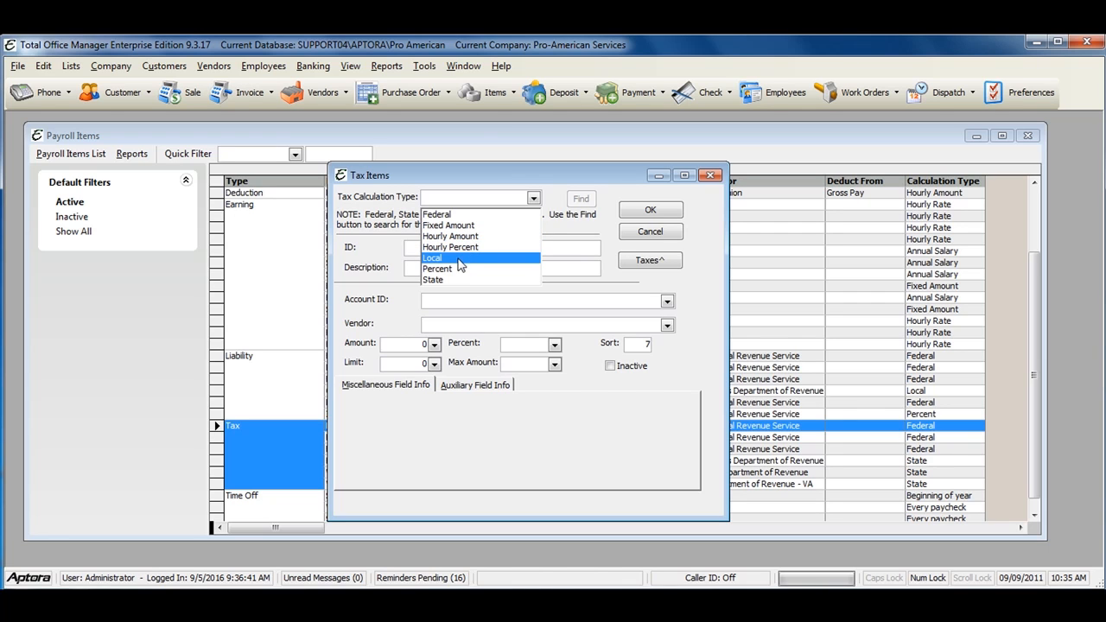
pyautogui.moveTo(445, 268)
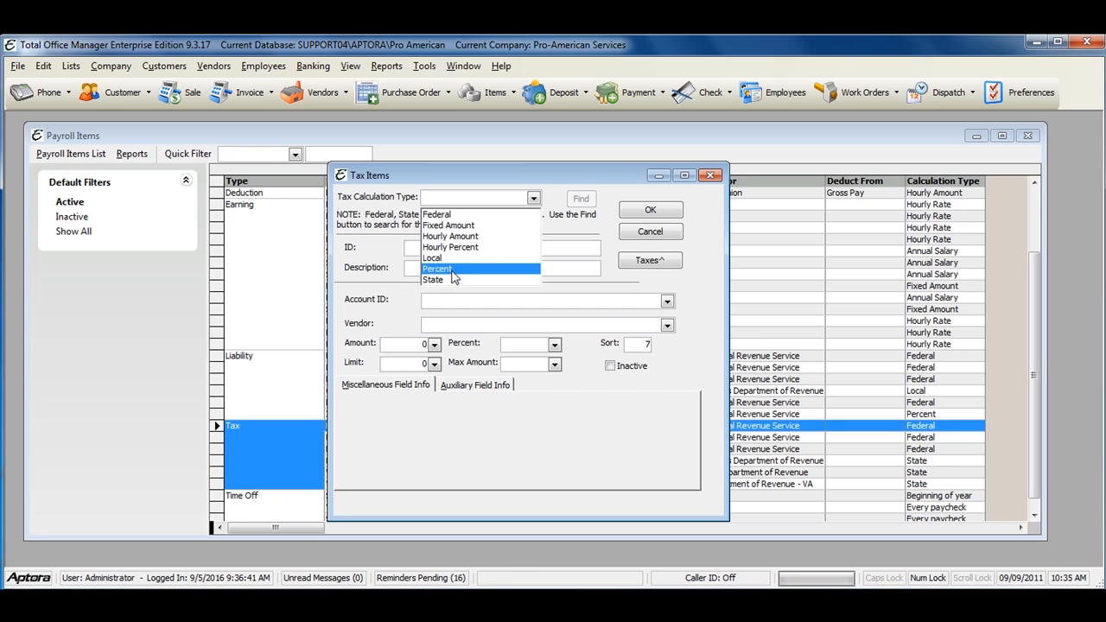
pyautogui.moveTo(454, 279)
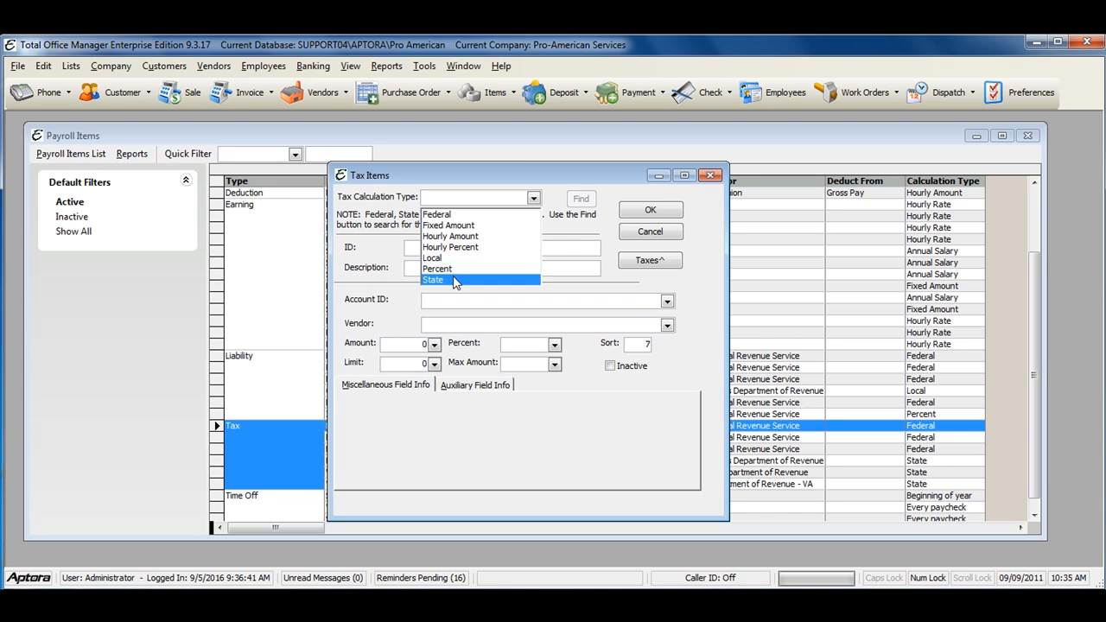
pyautogui.moveTo(466, 282)
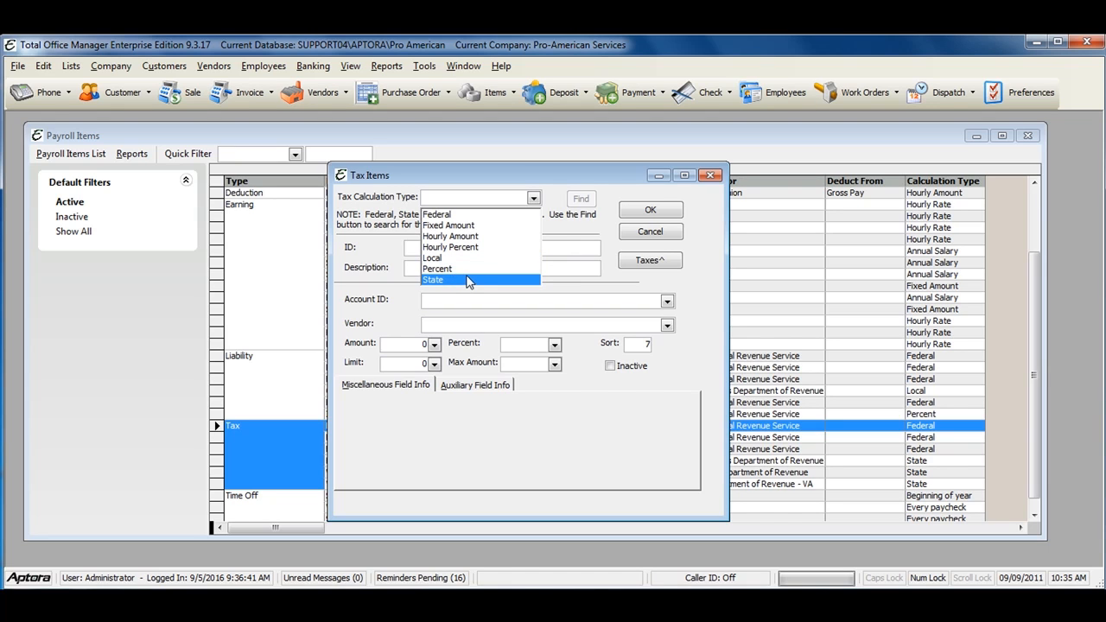
pyautogui.moveTo(467, 246)
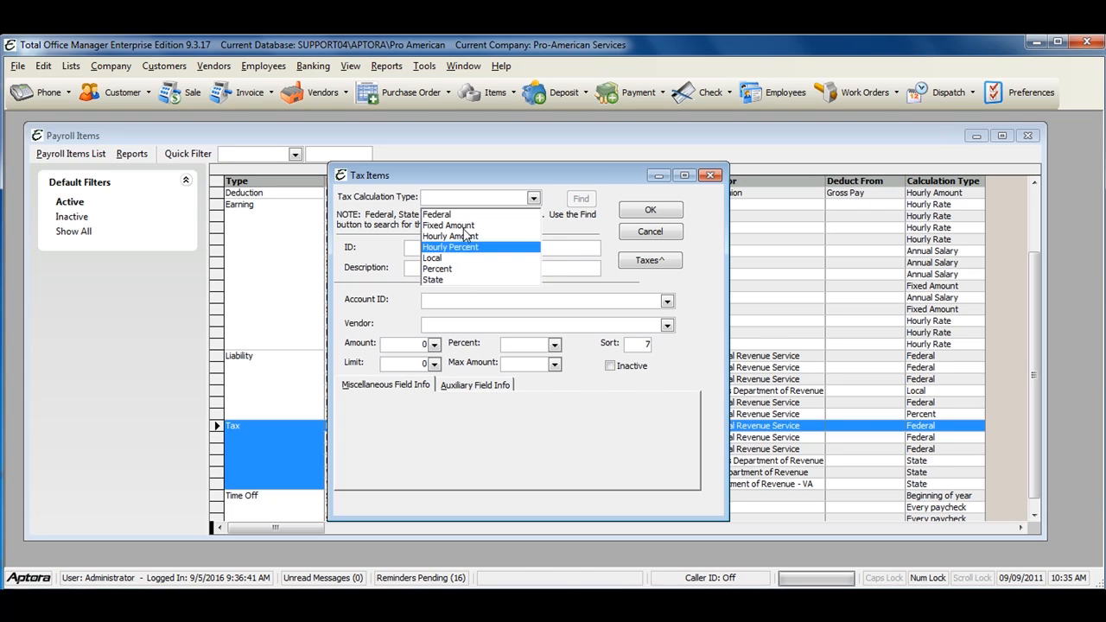
pyautogui.moveTo(438, 215)
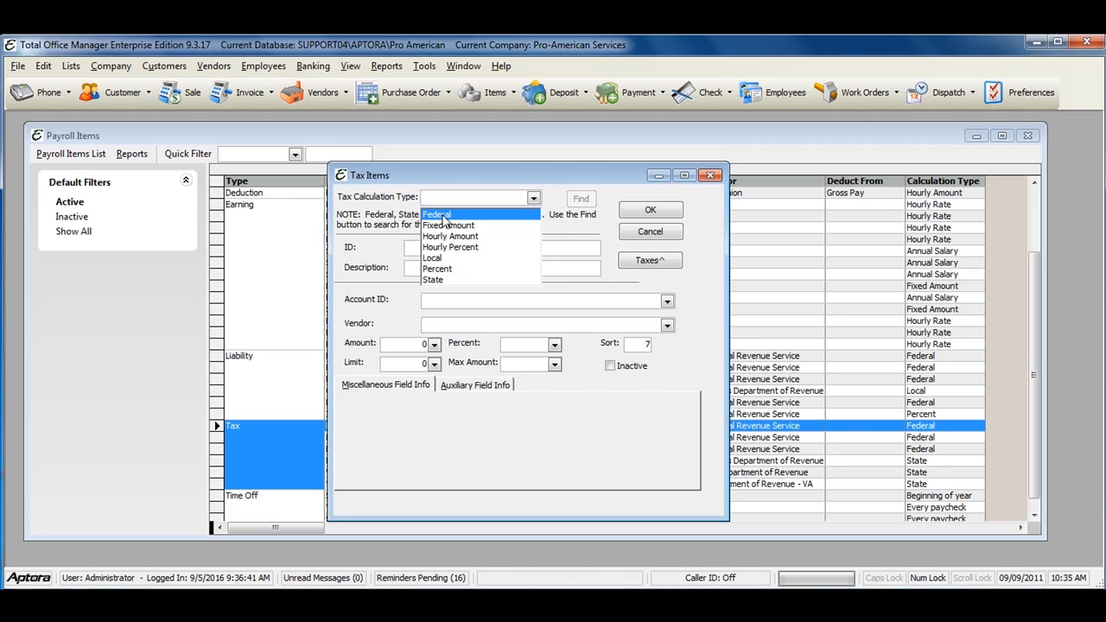
pyautogui.moveTo(449, 280)
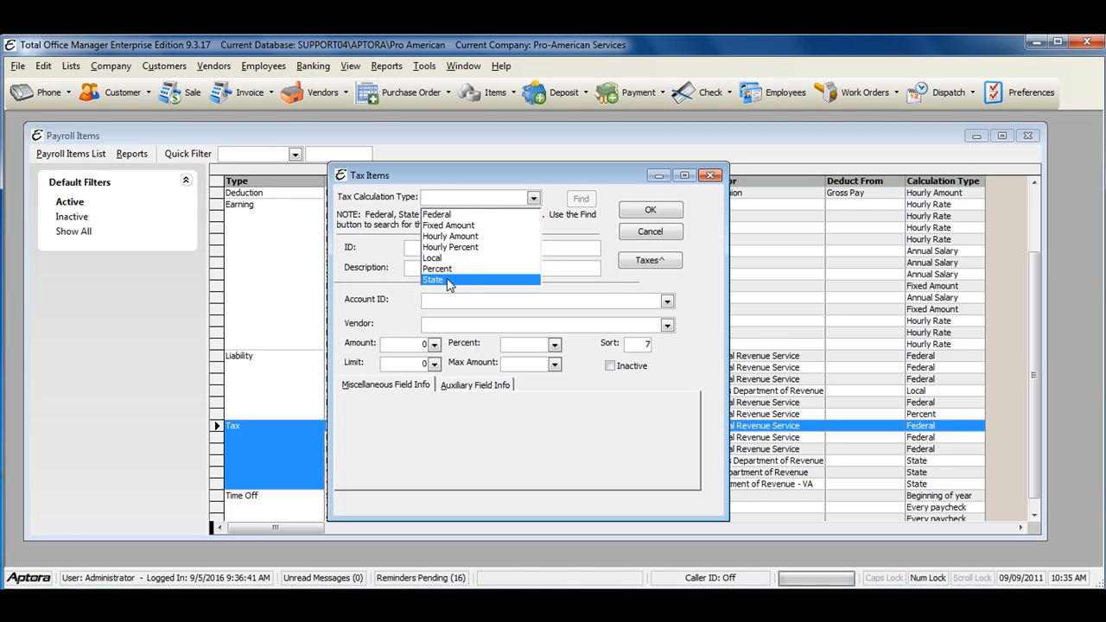
pyautogui.moveTo(439, 257)
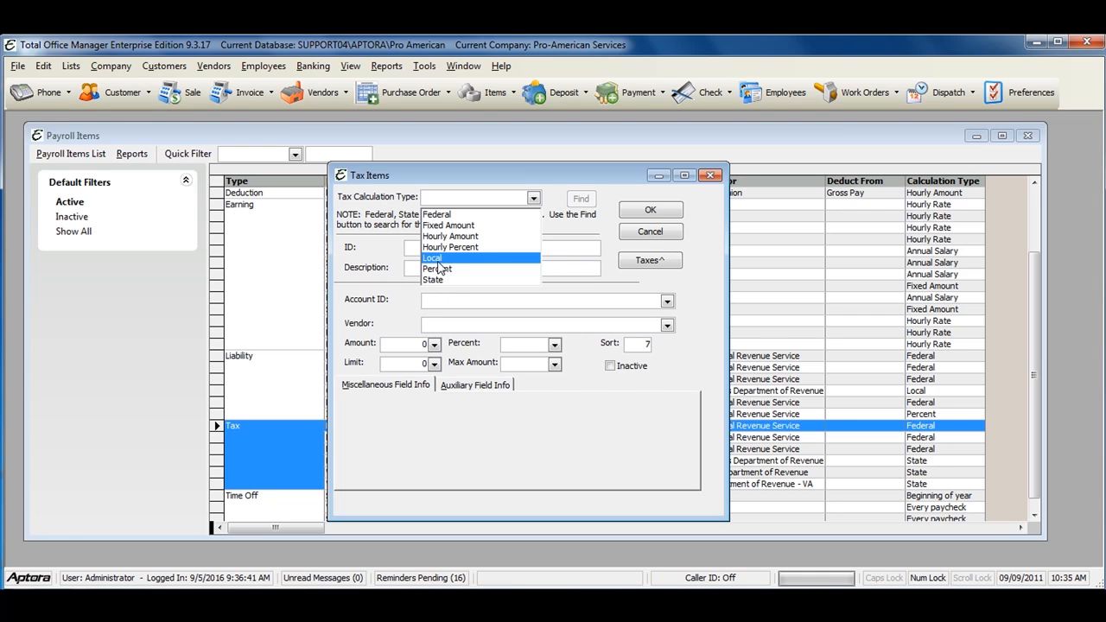
pyautogui.moveTo(433, 280)
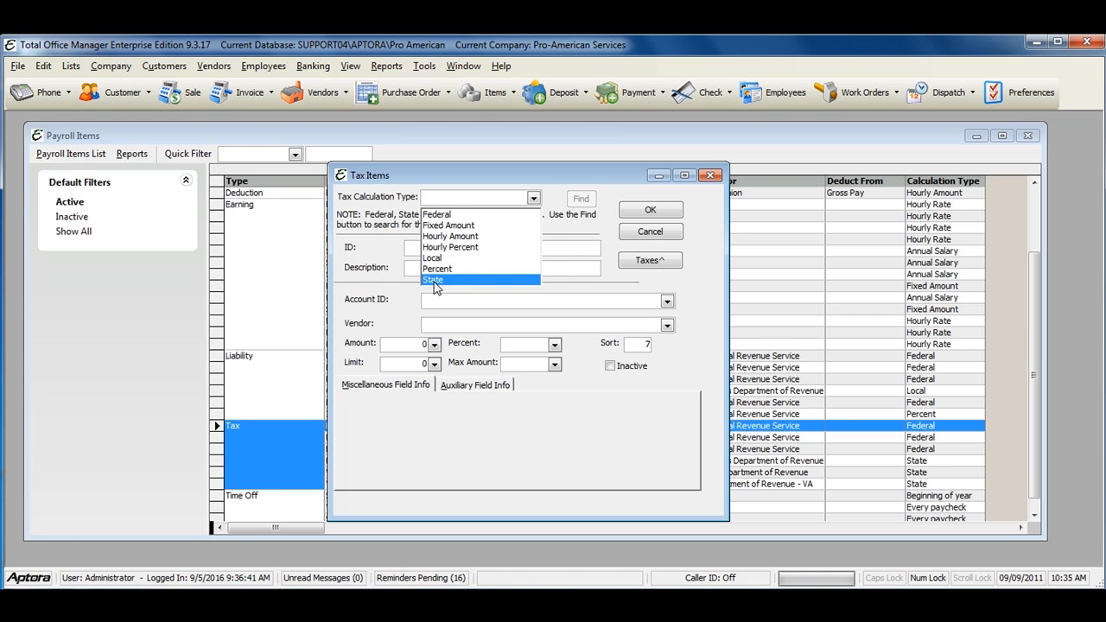
pyautogui.click(433, 279)
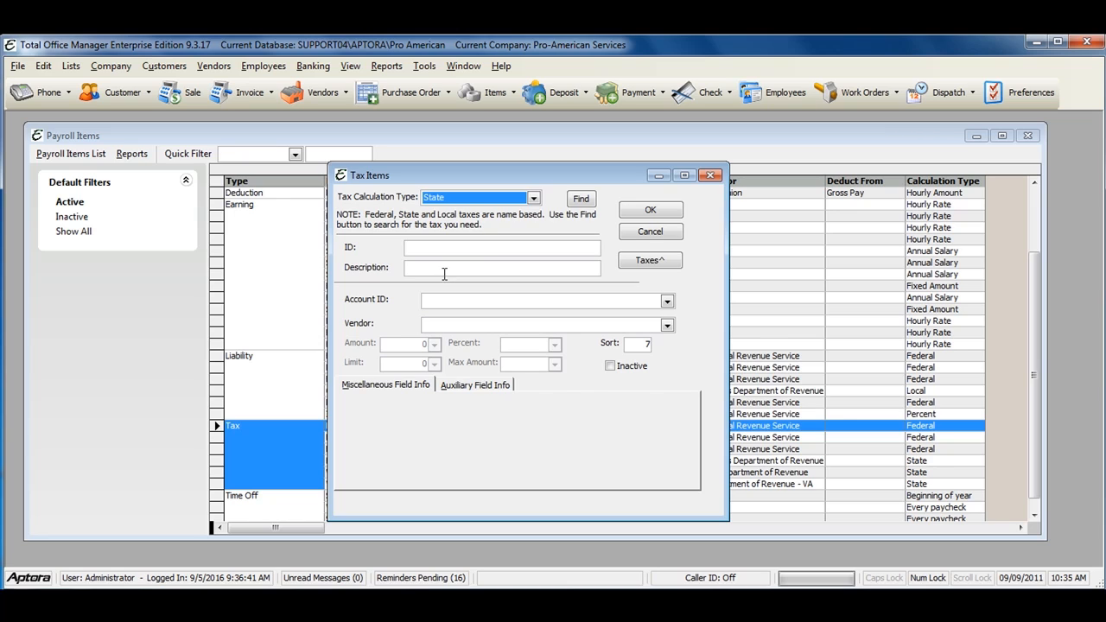
pyautogui.moveTo(445, 274)
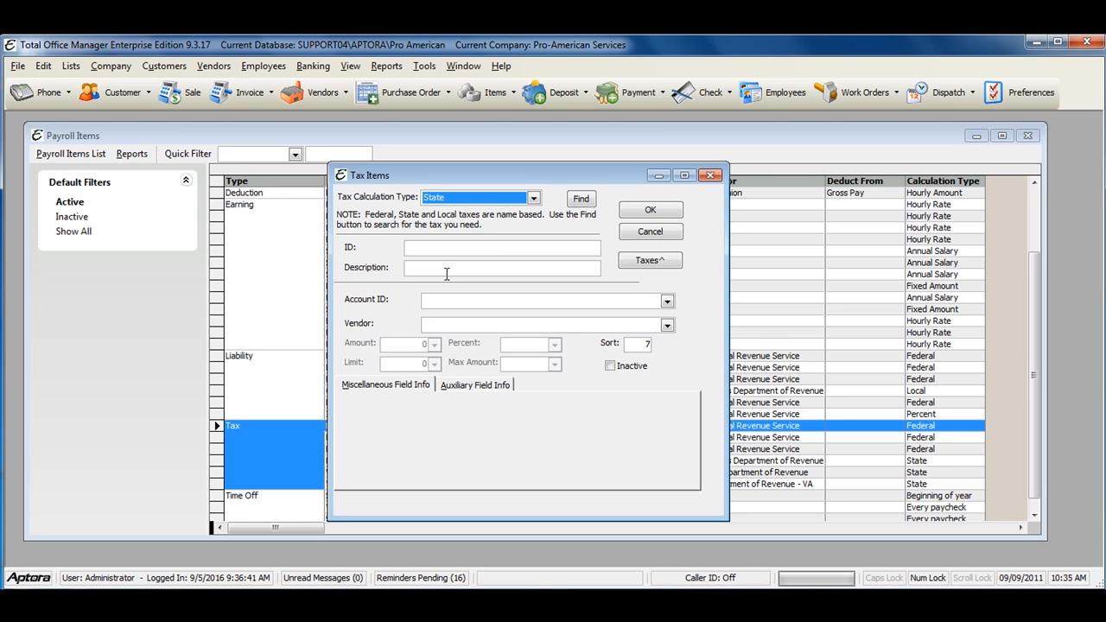
pyautogui.moveTo(569, 229)
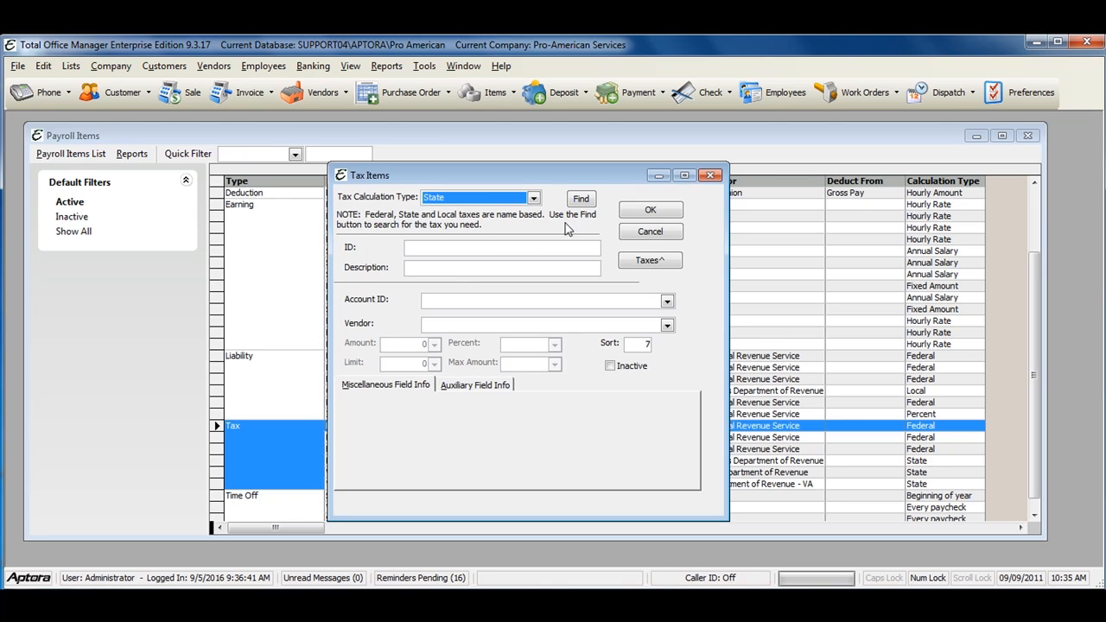
pyautogui.click(581, 200)
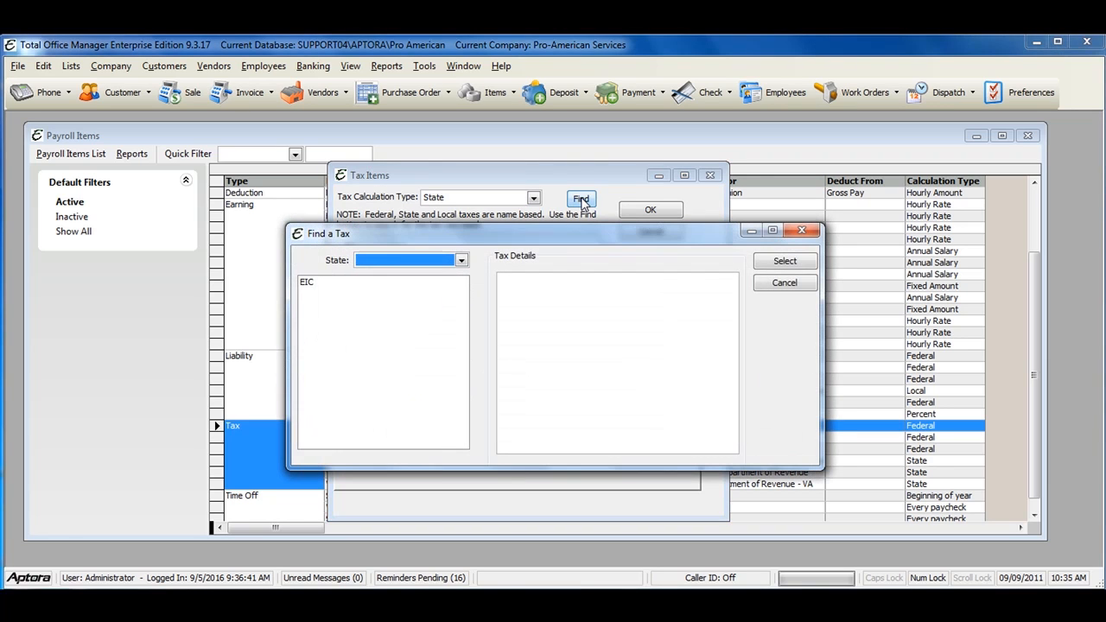
pyautogui.click(461, 261)
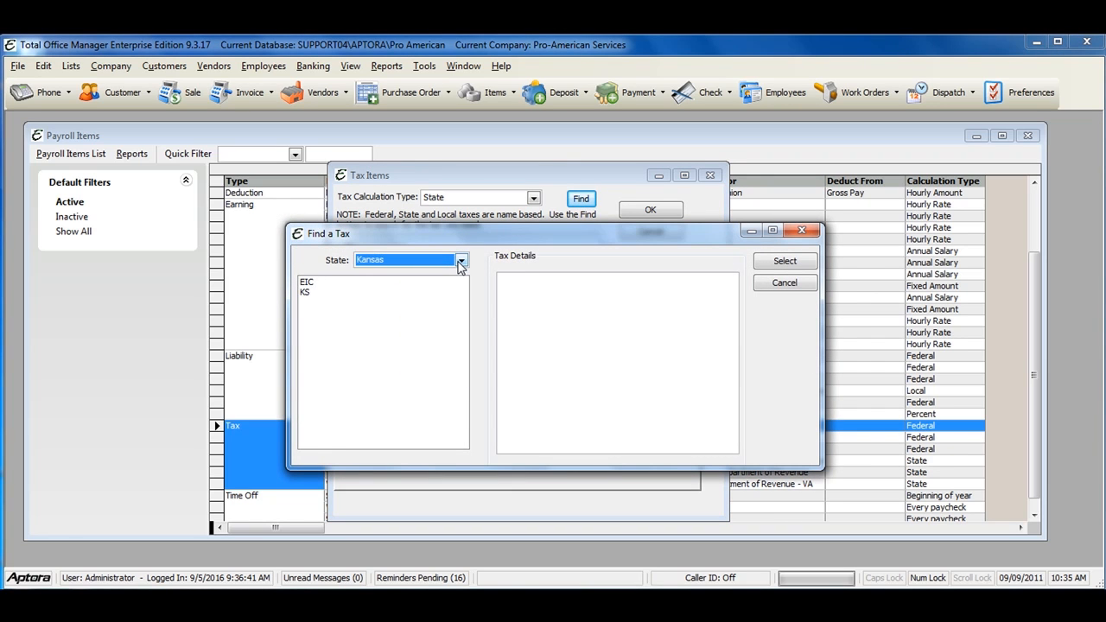
pyautogui.click(308, 292)
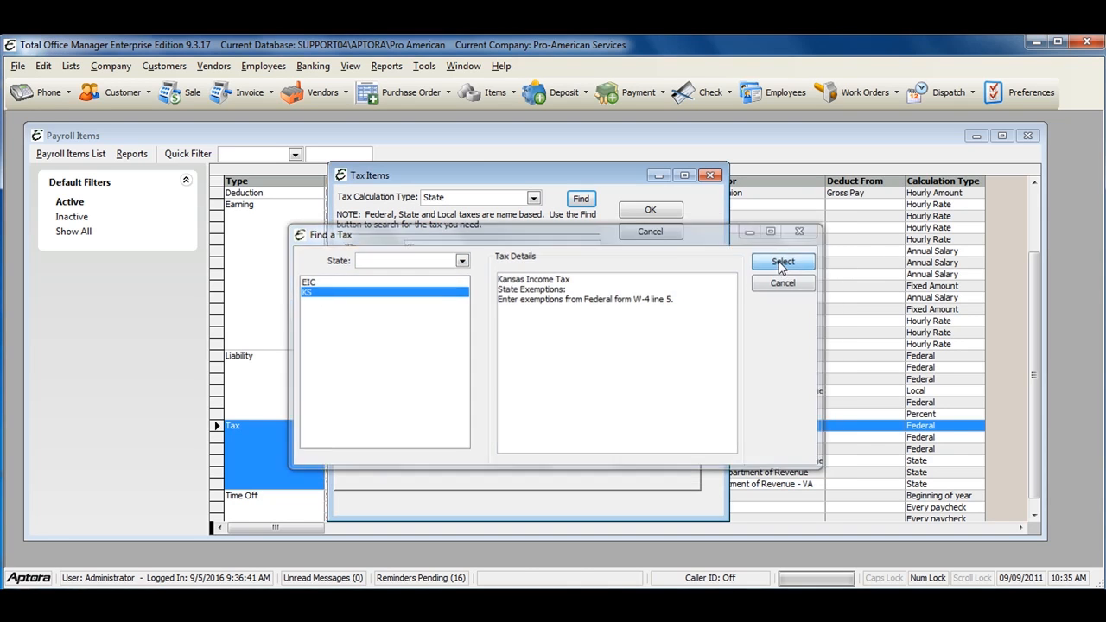
pyautogui.click(782, 262)
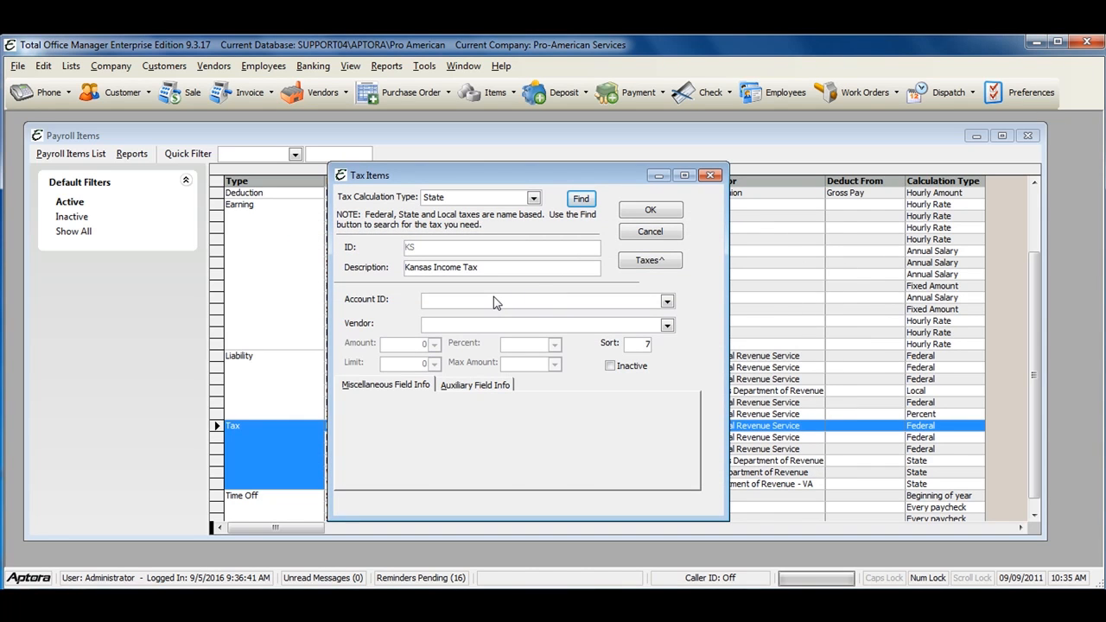
pyautogui.moveTo(402, 350)
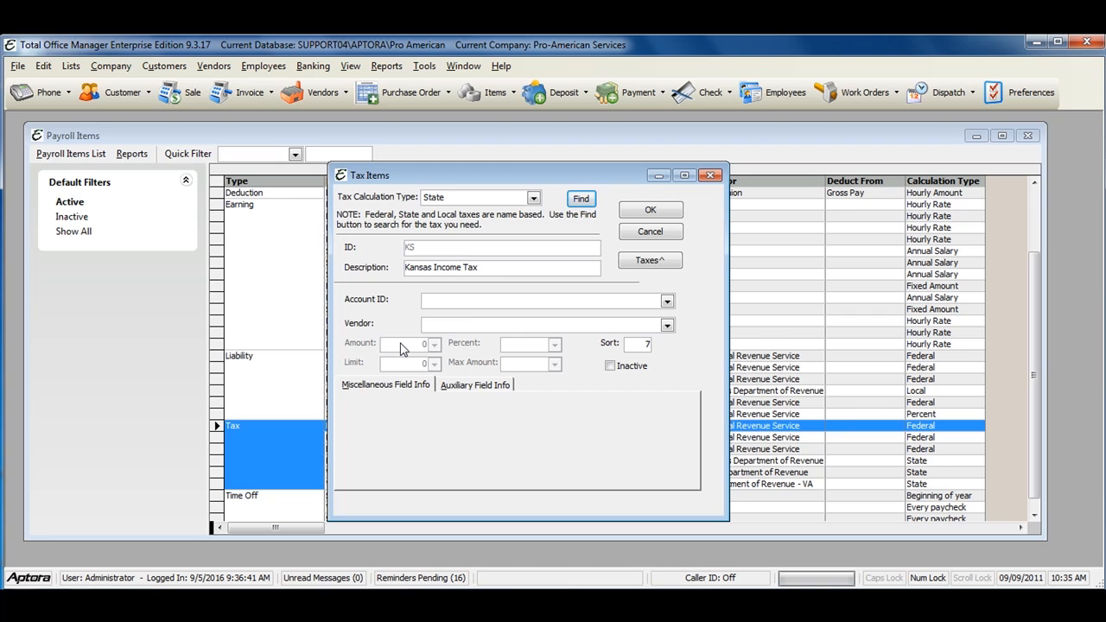
pyautogui.moveTo(523, 353)
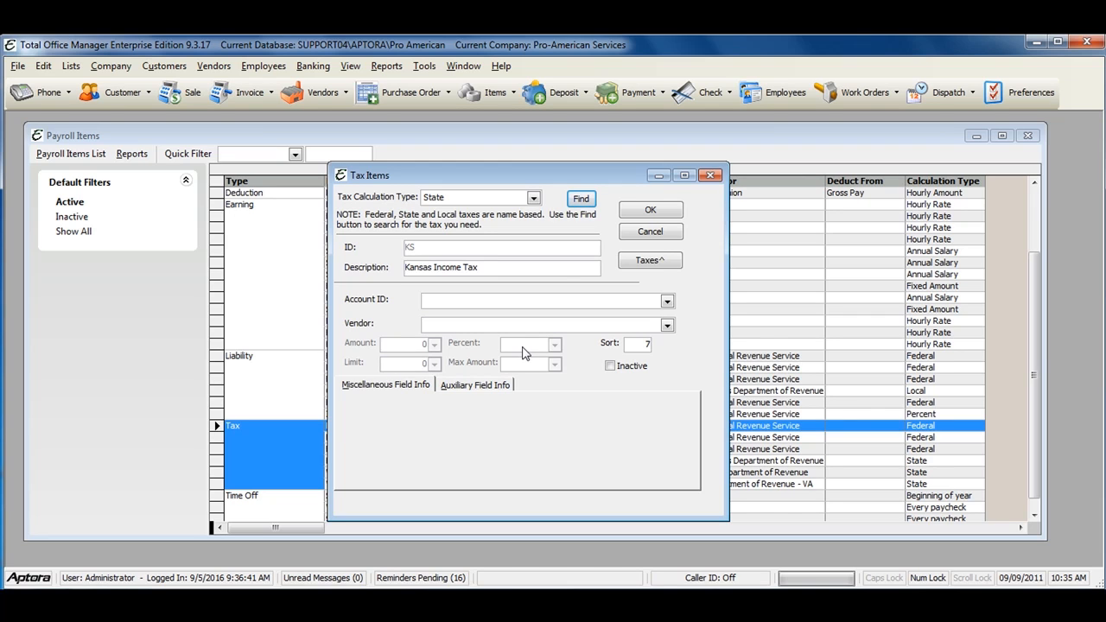
pyautogui.moveTo(558, 369)
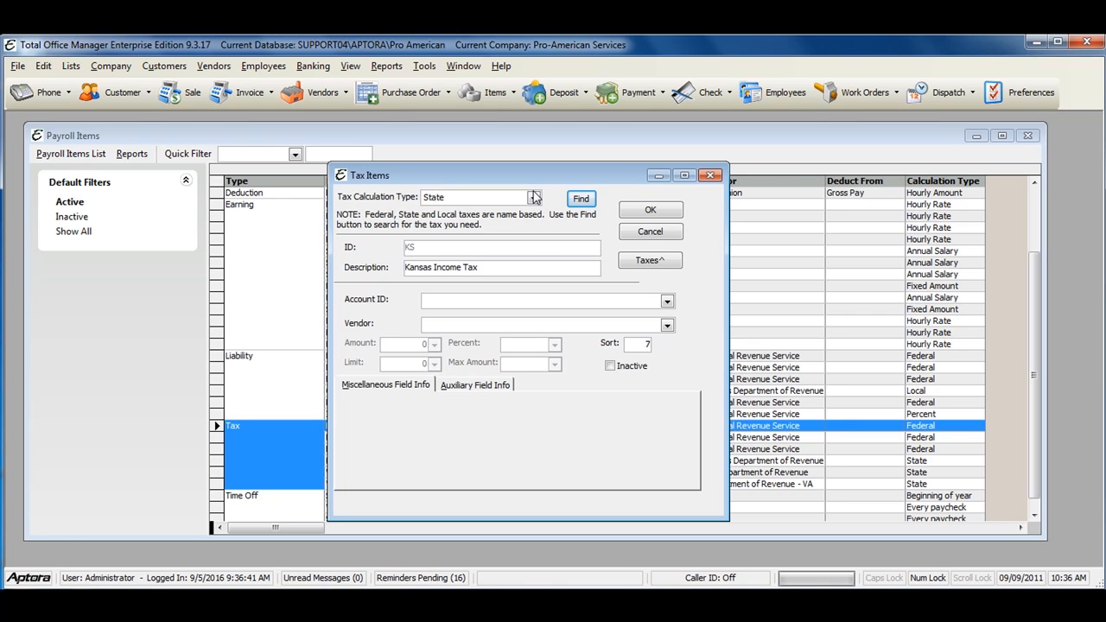
# Step: Change the calculation type to Federal and review FIT and FICA SS via Find, then cancel
pyautogui.click(533, 197)
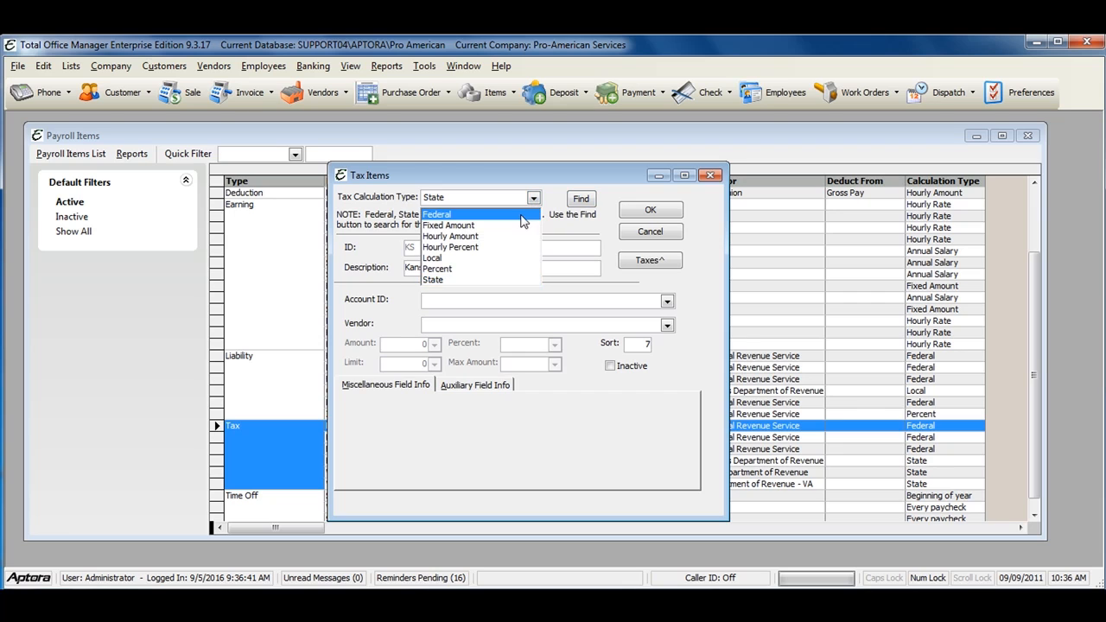
pyautogui.click(437, 214)
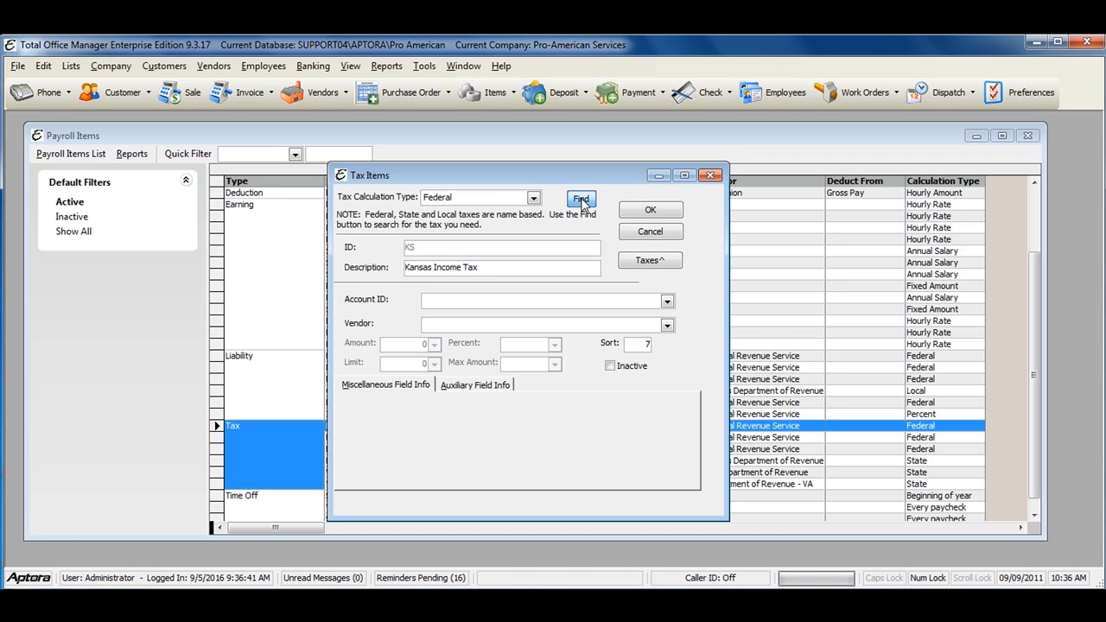
pyautogui.click(581, 198)
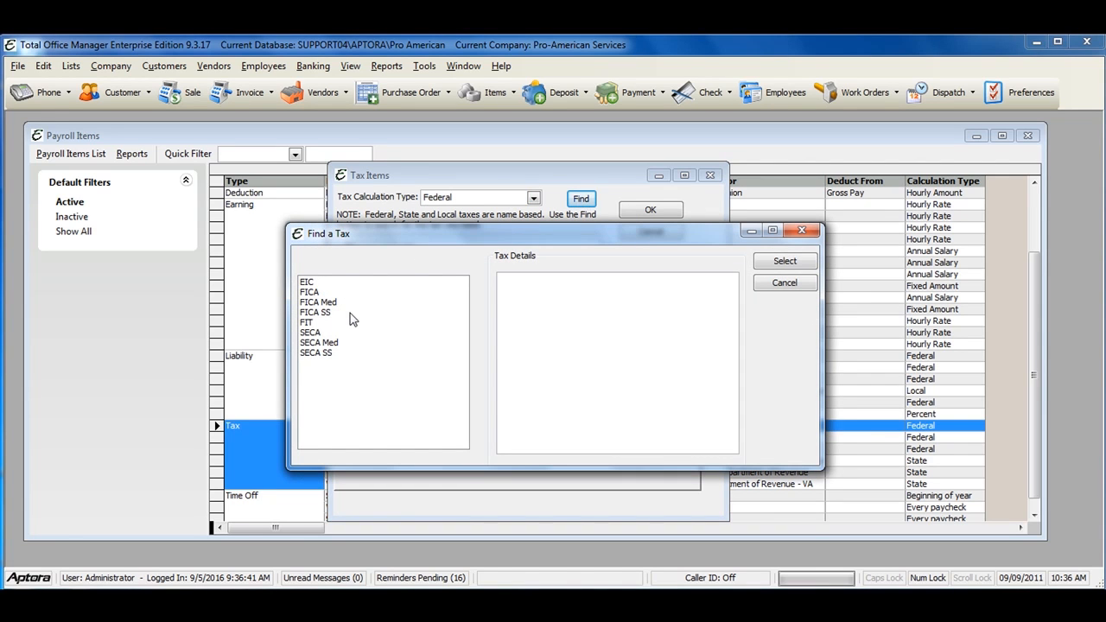
pyautogui.click(305, 321)
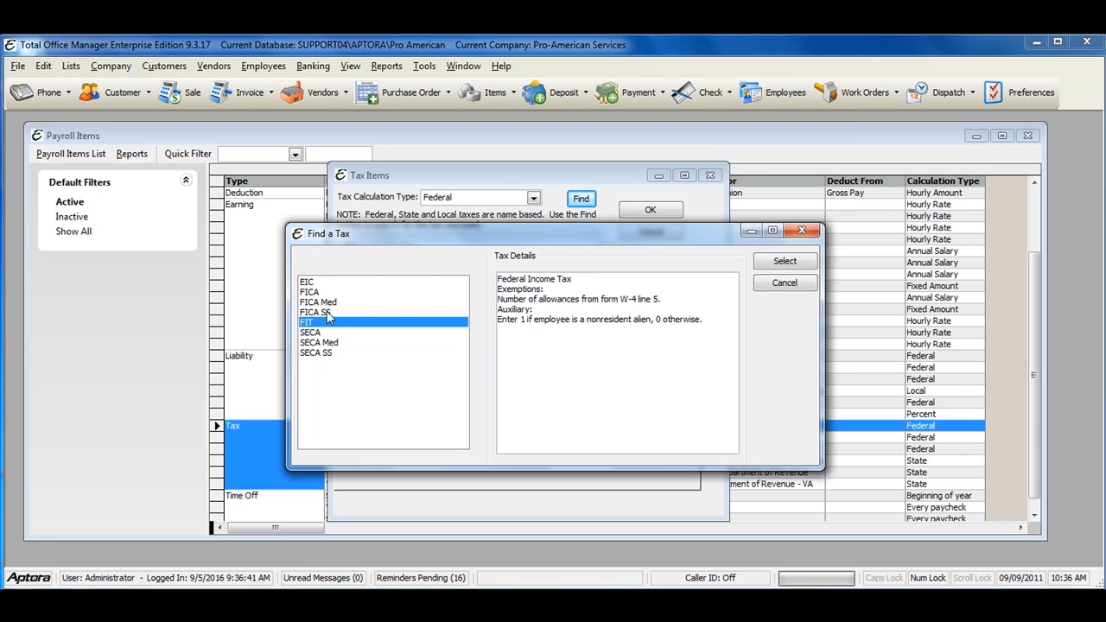
pyautogui.click(316, 312)
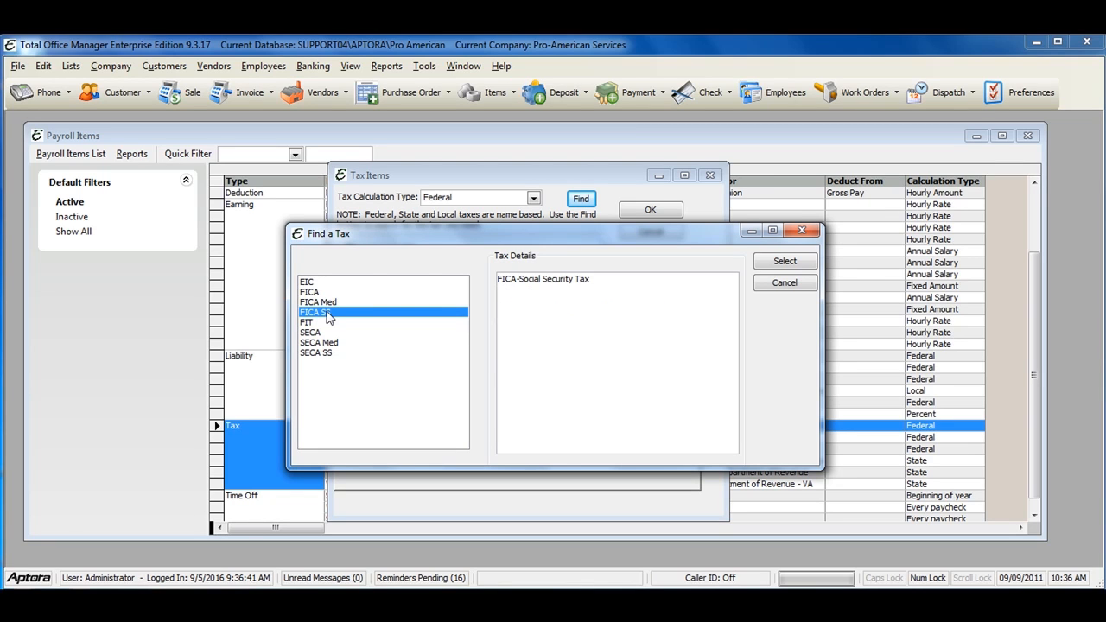
pyautogui.click(318, 302)
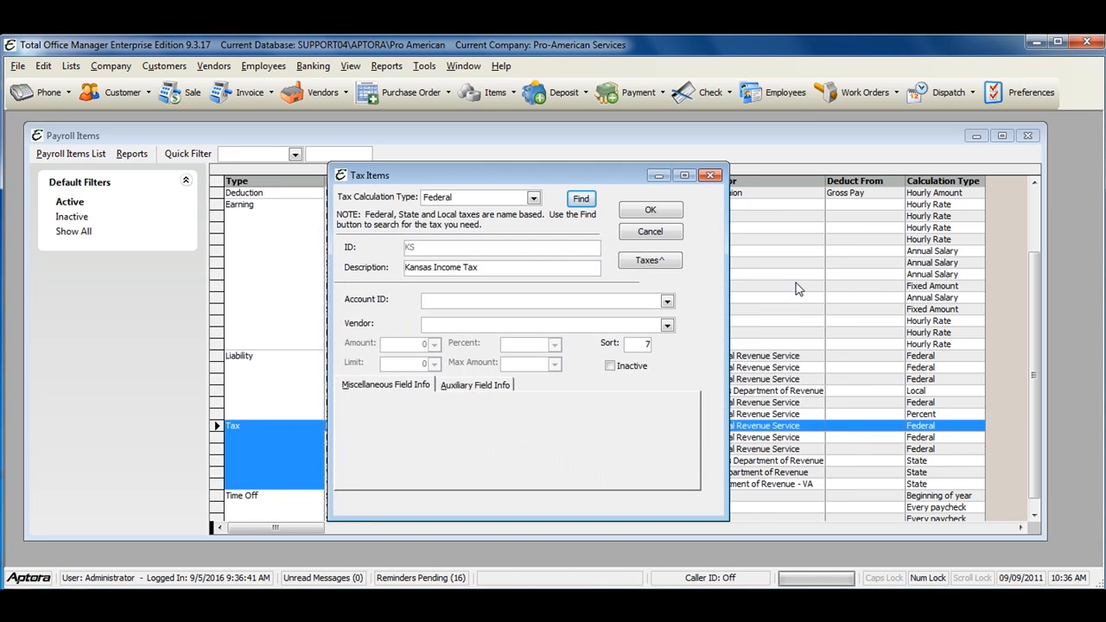
pyautogui.moveTo(736, 304)
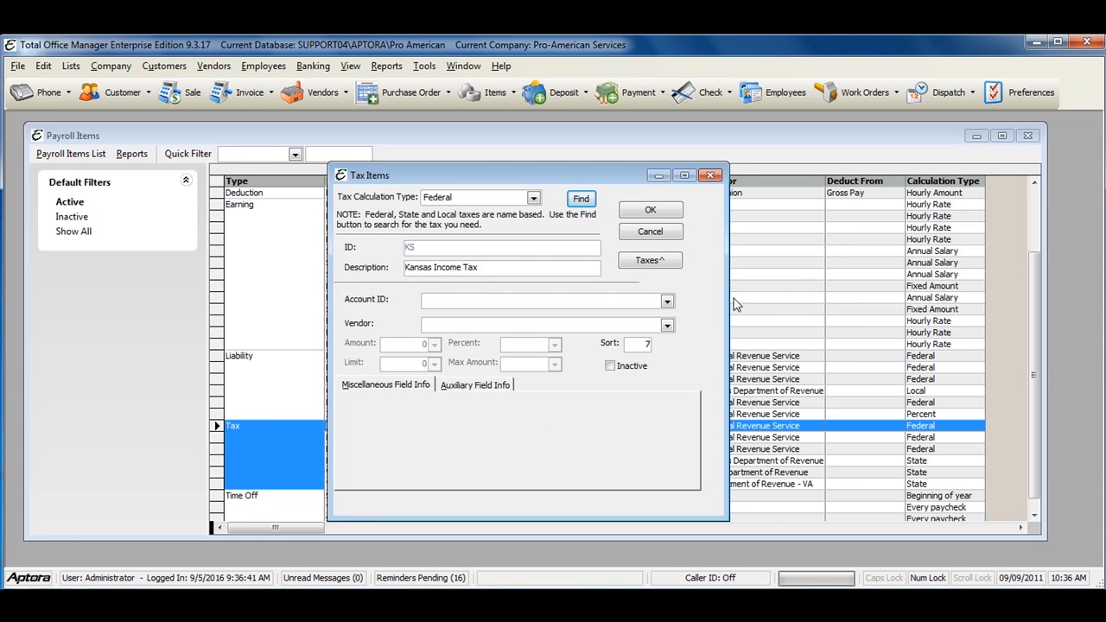
pyautogui.moveTo(507, 175); pyautogui.dragTo(508, 151)
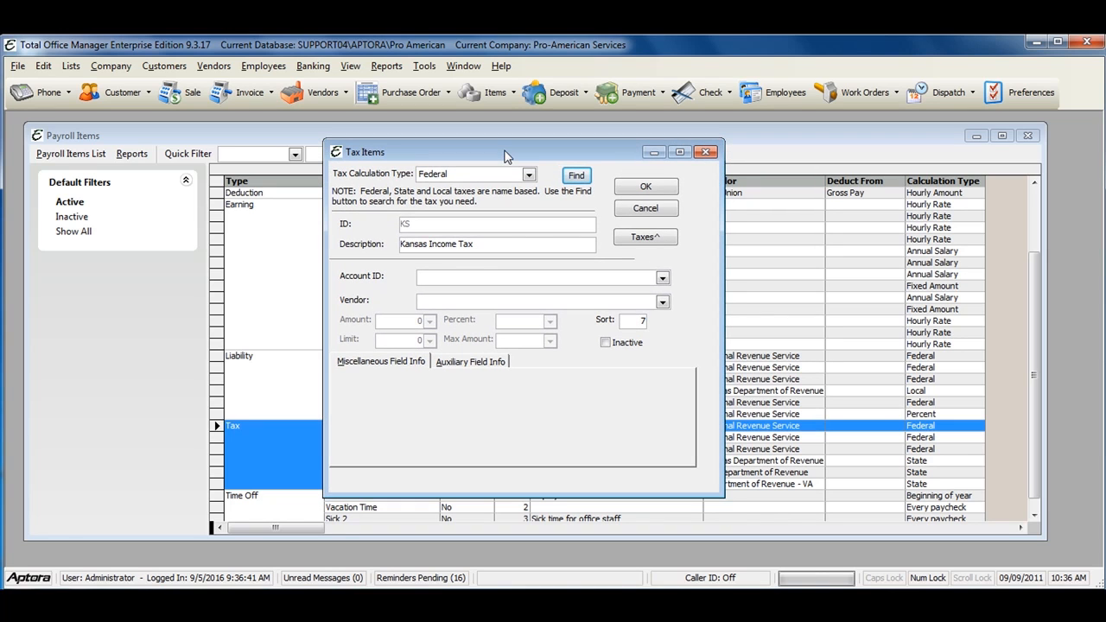
pyautogui.moveTo(663, 277)
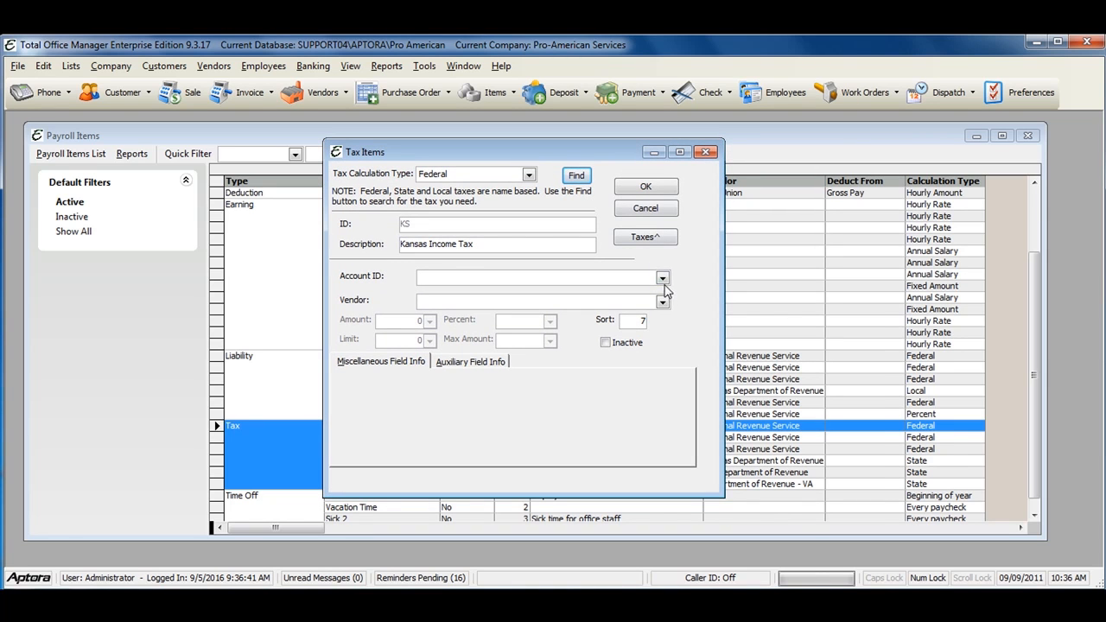
pyautogui.click(663, 275)
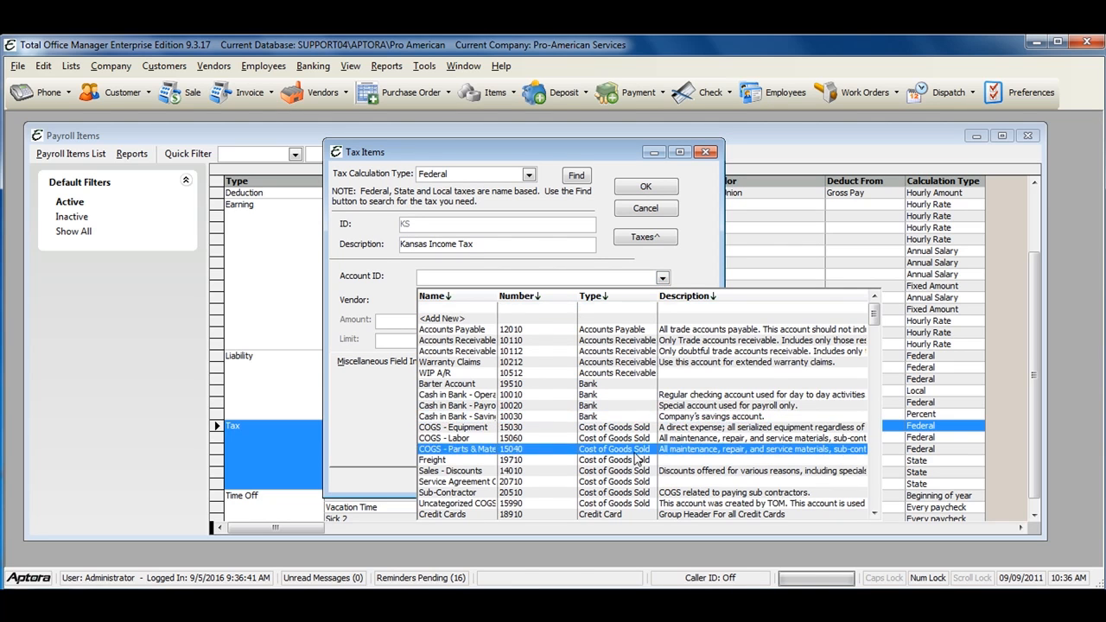
pyautogui.scroll(-3)
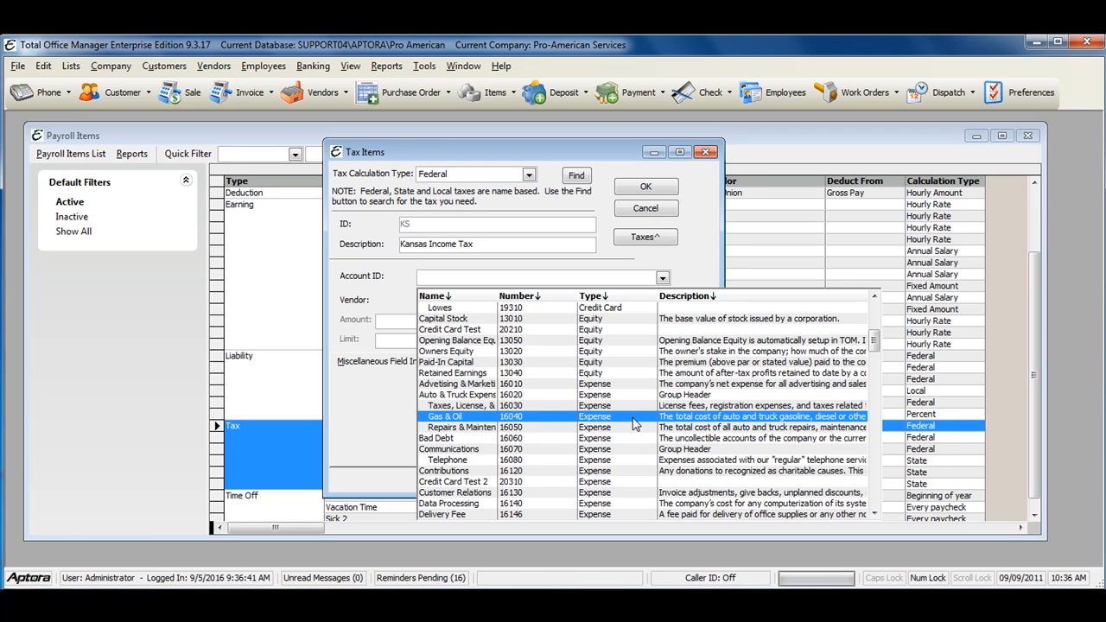
pyautogui.moveTo(631, 424)
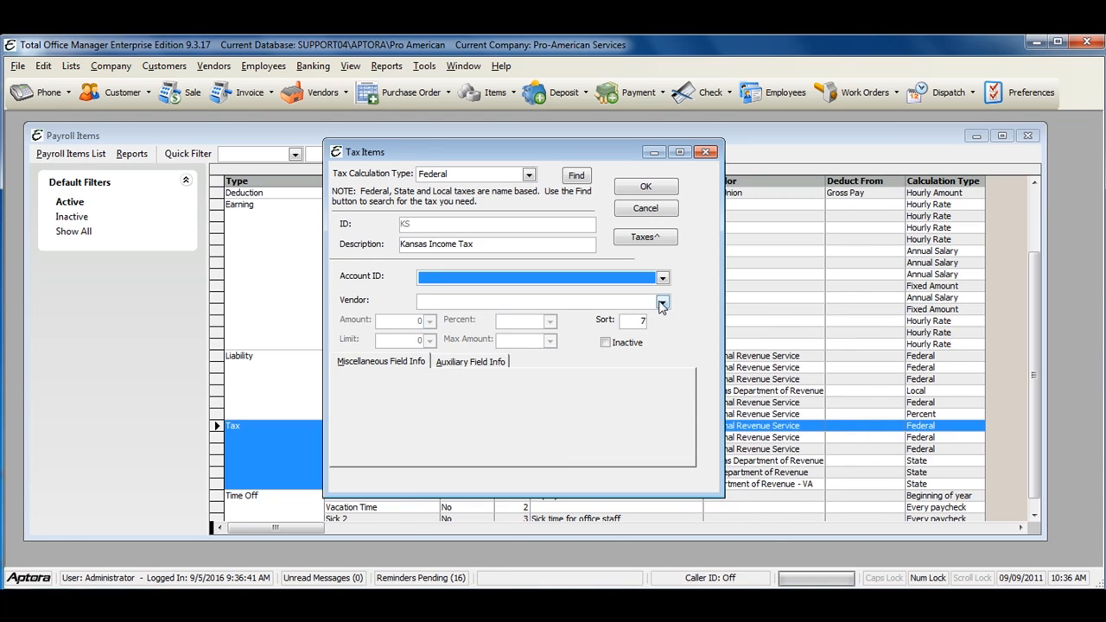
pyautogui.click(662, 302)
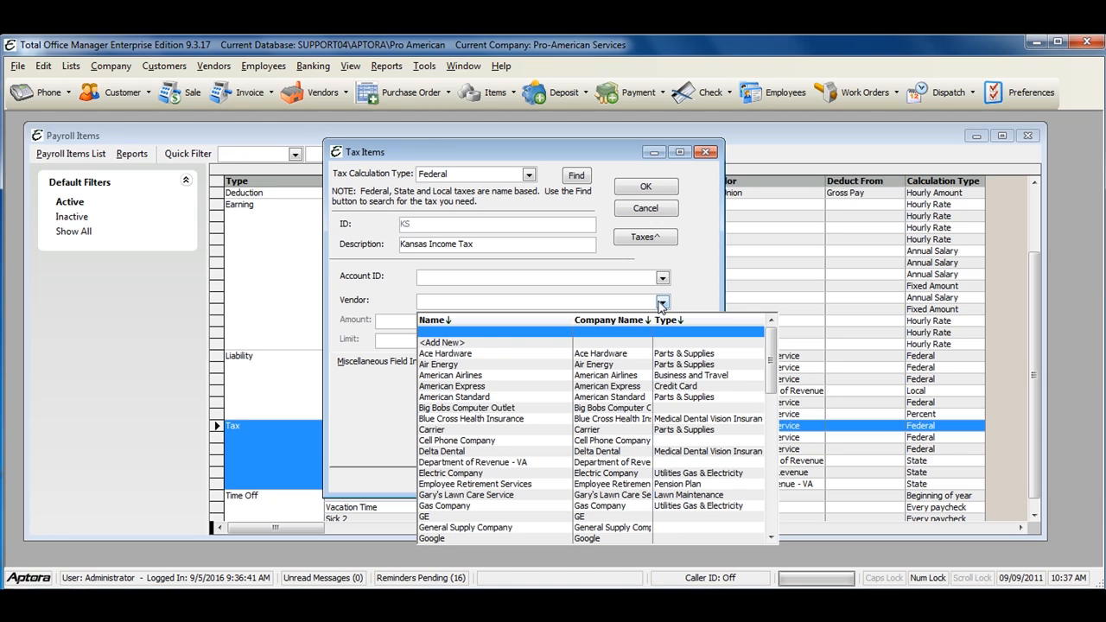
pyautogui.moveTo(665, 301)
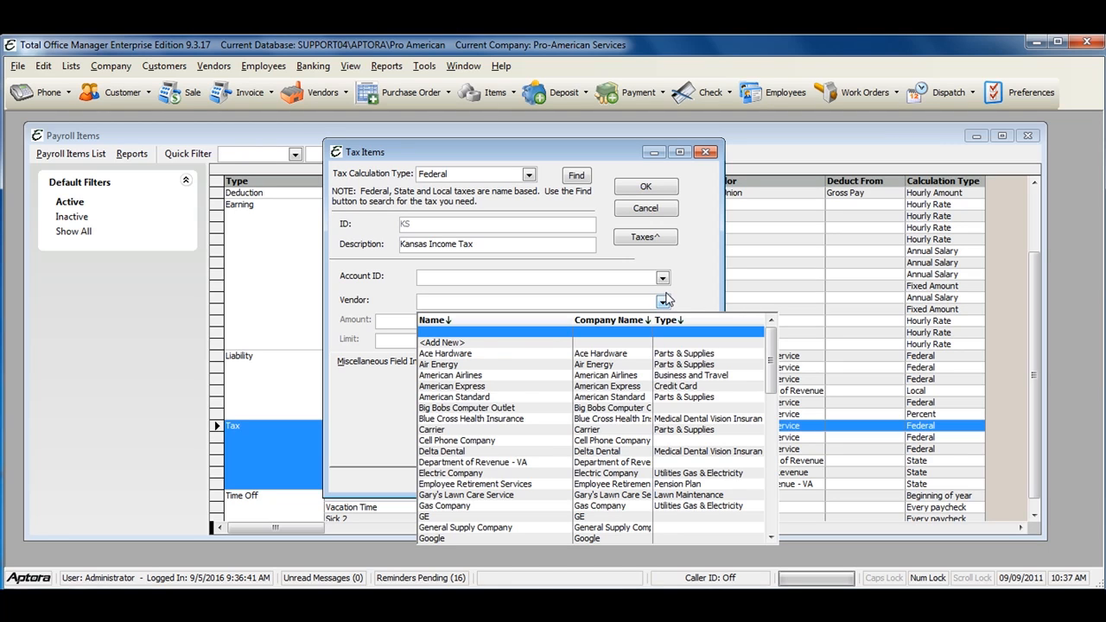
pyautogui.moveTo(676, 297)
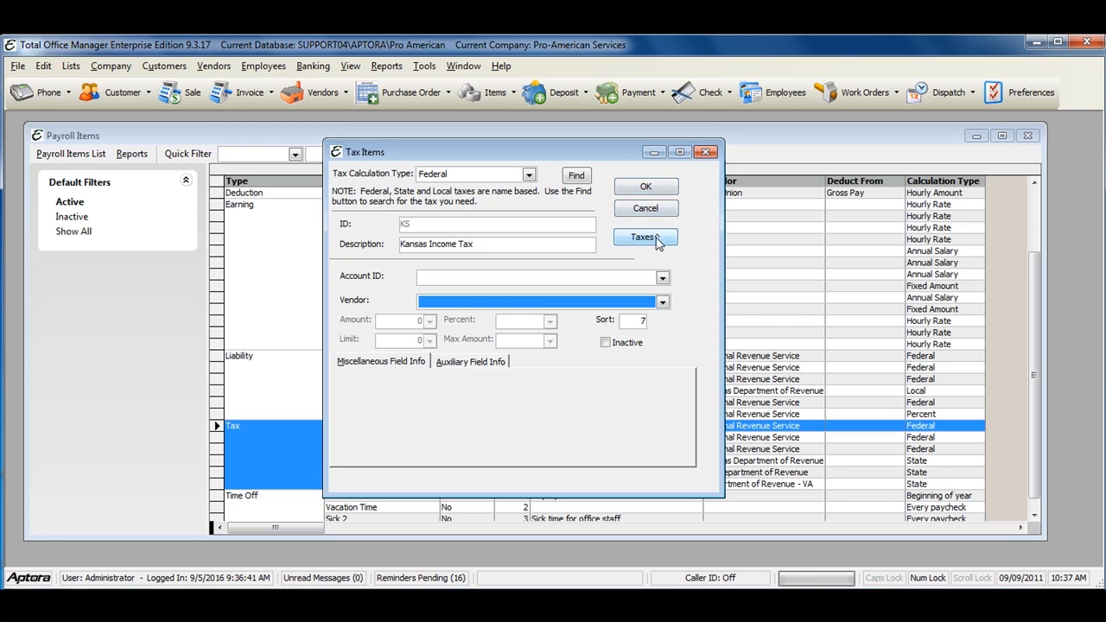
pyautogui.click(644, 237)
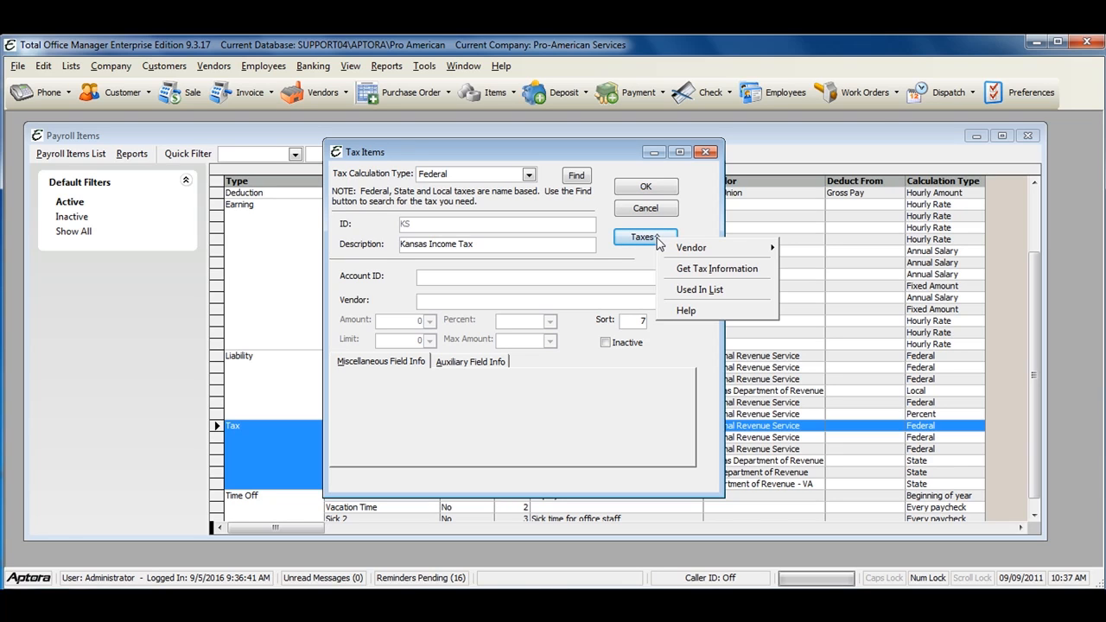
pyautogui.moveTo(658, 245)
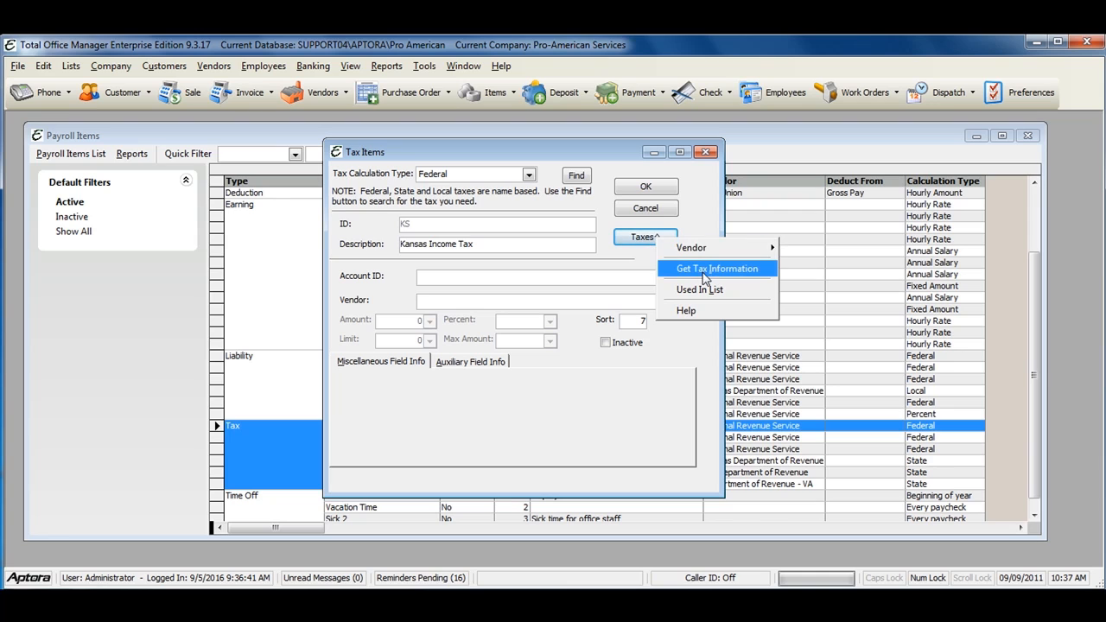
pyautogui.moveTo(652, 258)
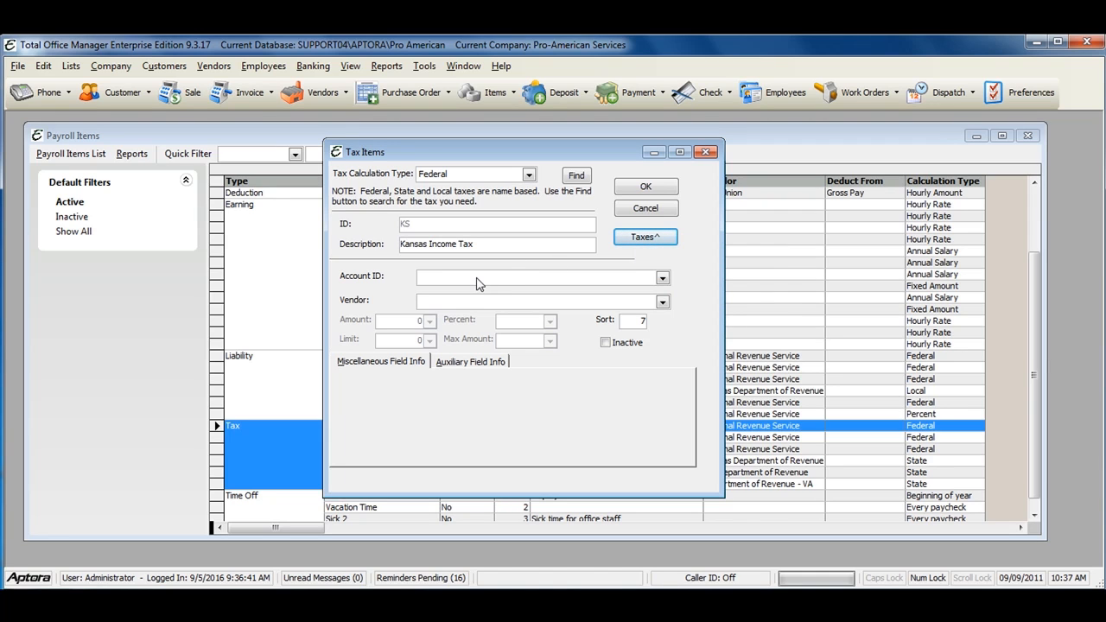
pyautogui.moveTo(606, 255)
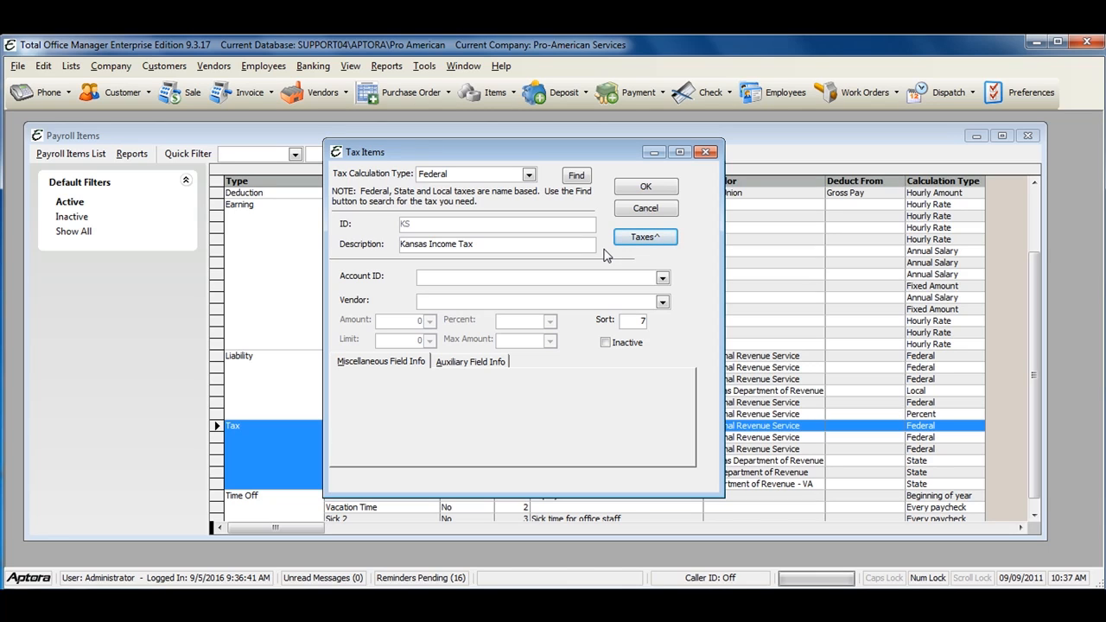